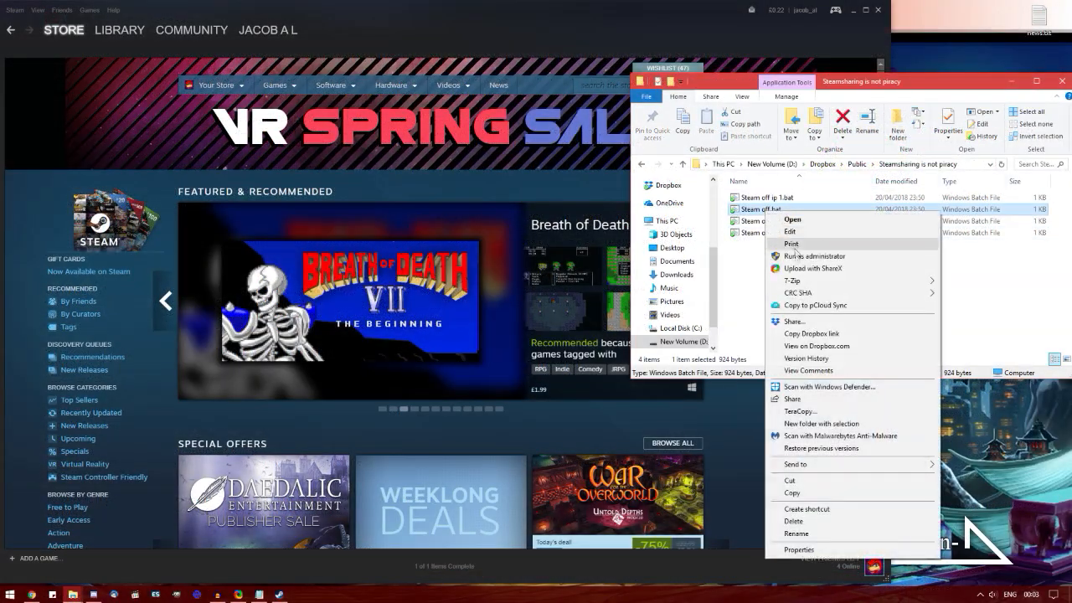
Step: Run Steam off.bat as administrator to take Steam offline
left_click(797, 261)
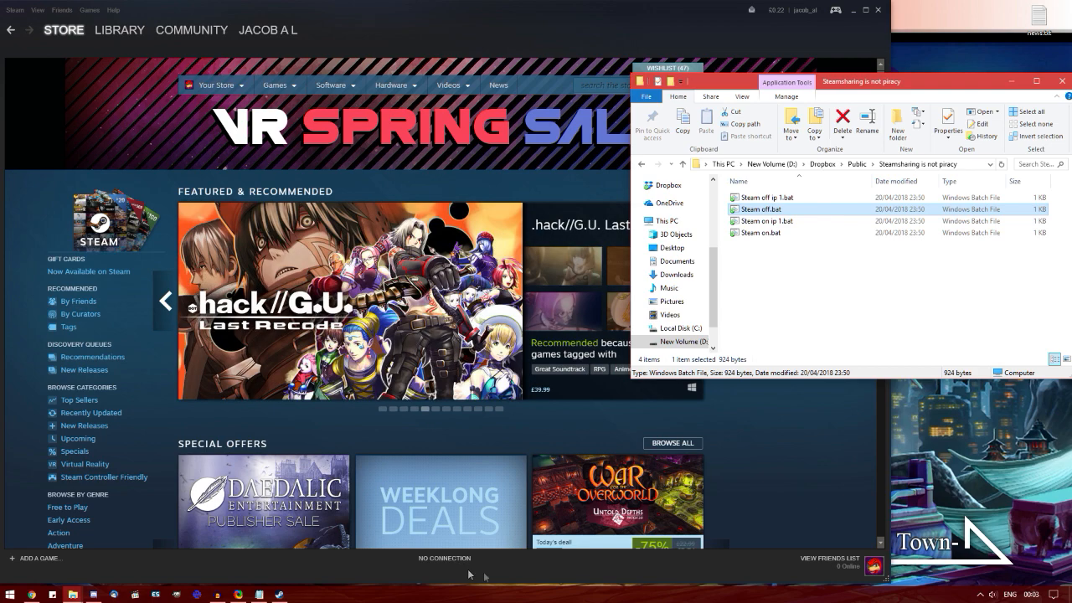
right_click(758, 233)
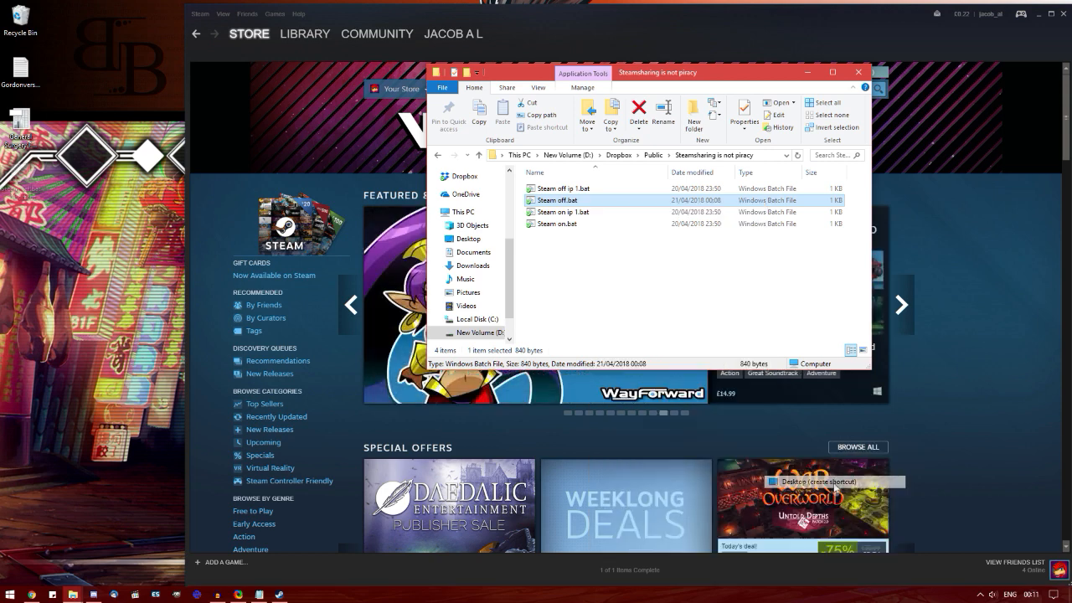
Step: Set the desktop Steam off.bat shortcut to always run as administrator
right_click(21, 168)
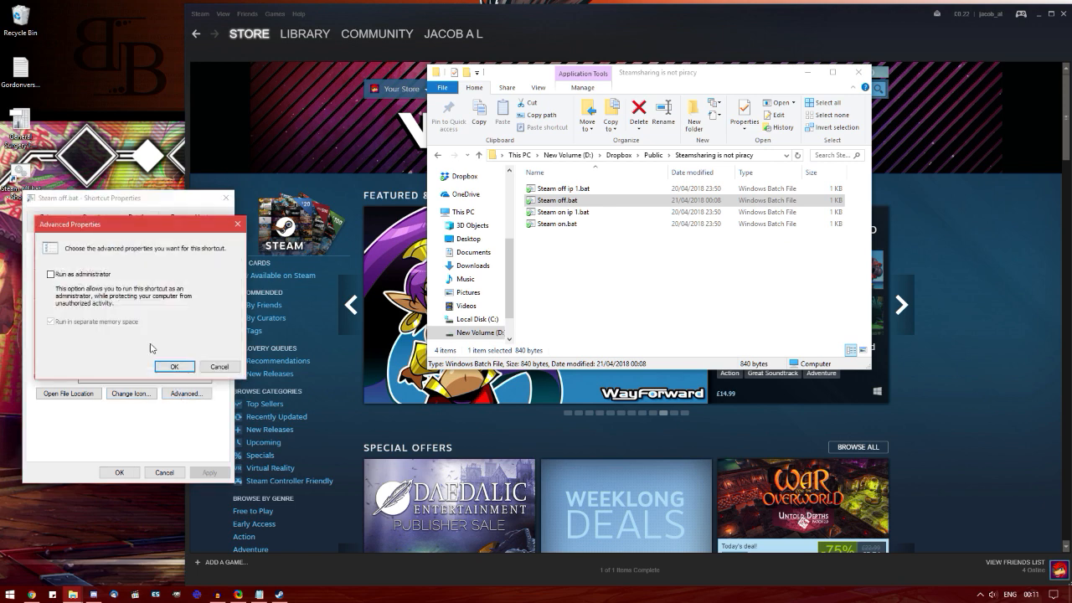
left_click(174, 366)
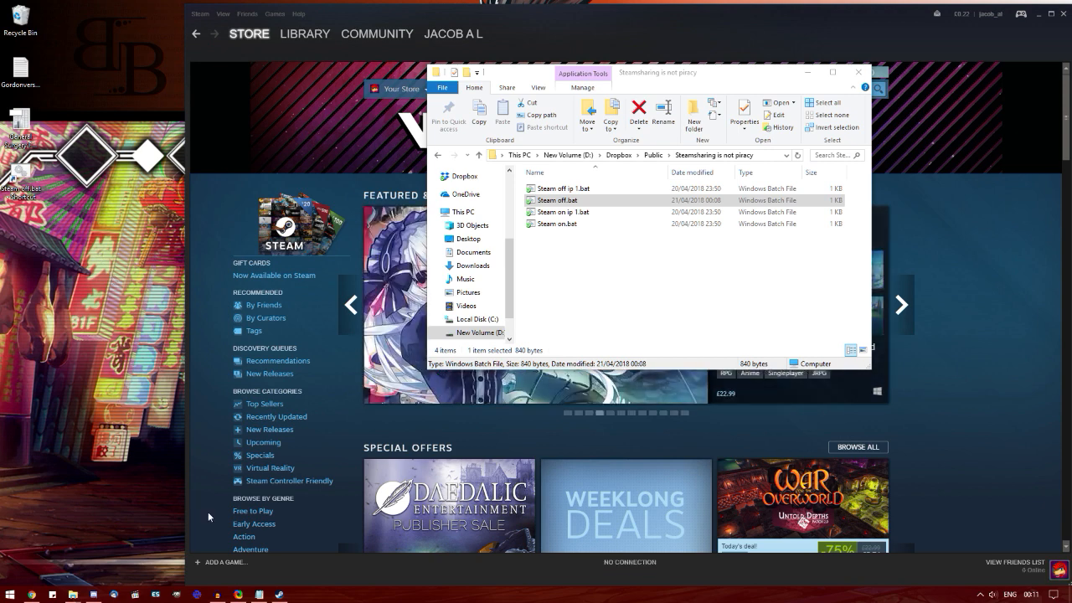
mouse_move(557, 253)
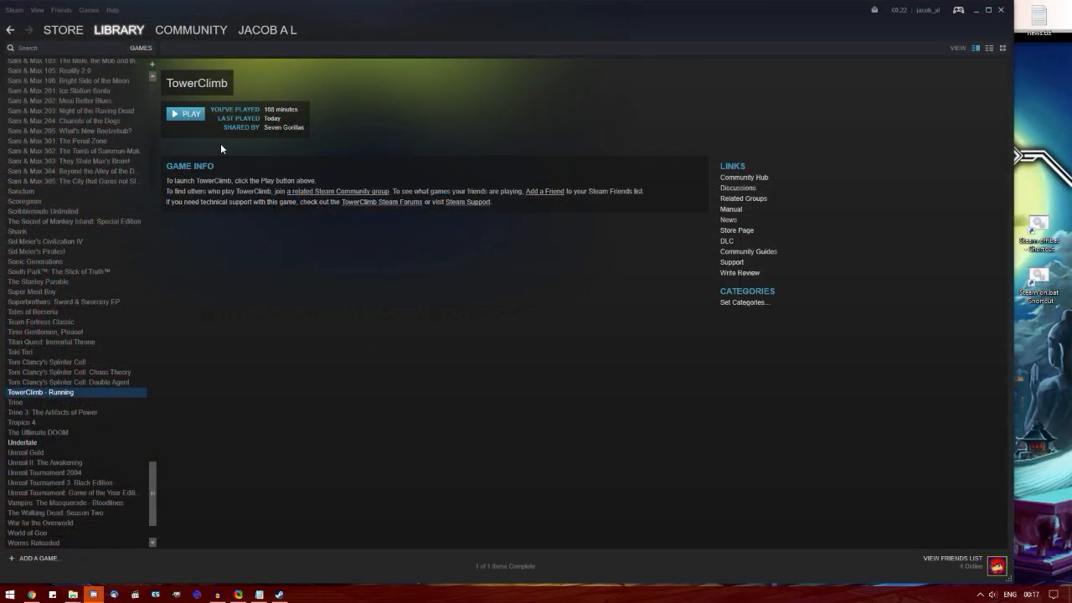
mouse_move(288, 144)
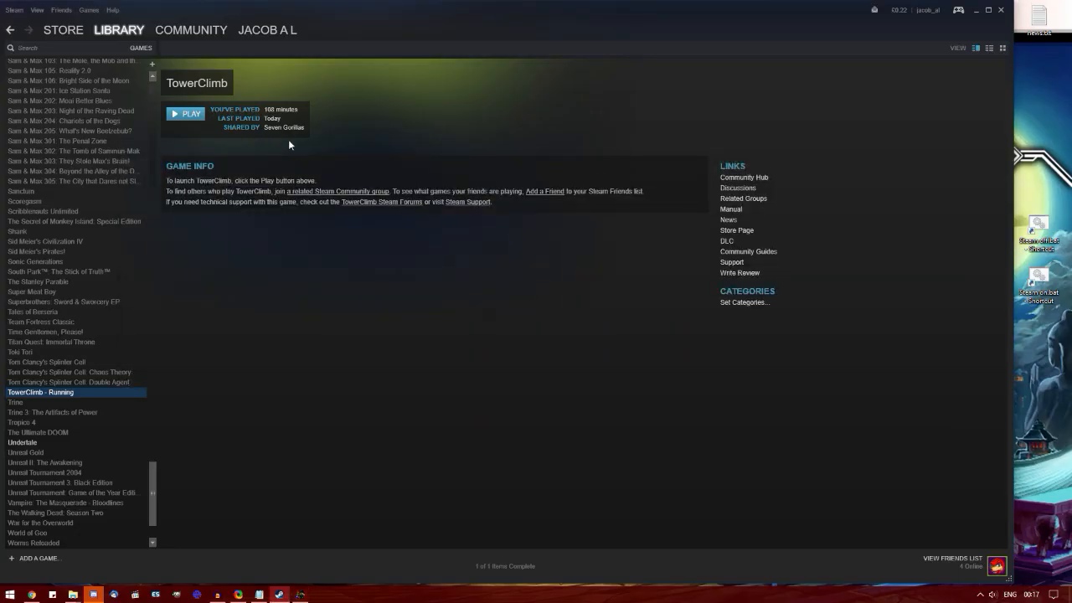
mouse_move(1049, 232)
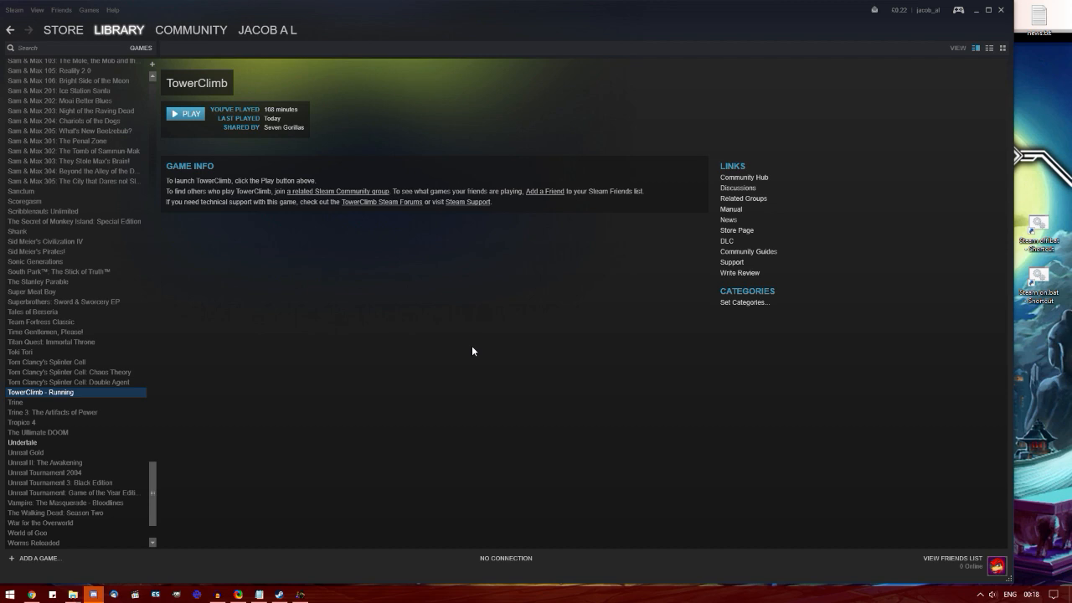
mouse_move(434, 510)
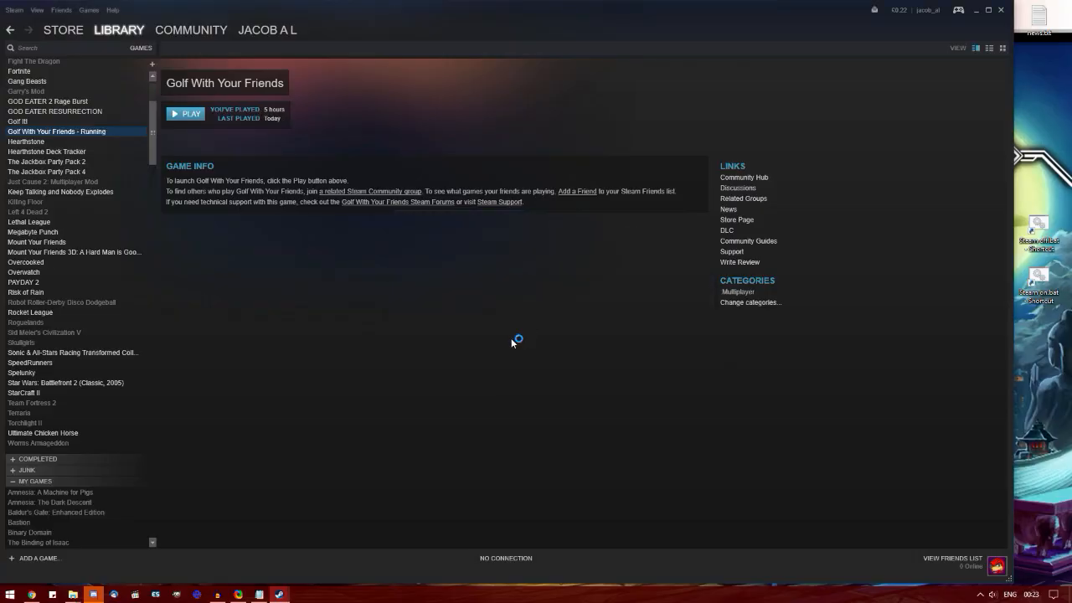
Step: Bring the running Golf With Your Friends window to the front
left_click(185, 113)
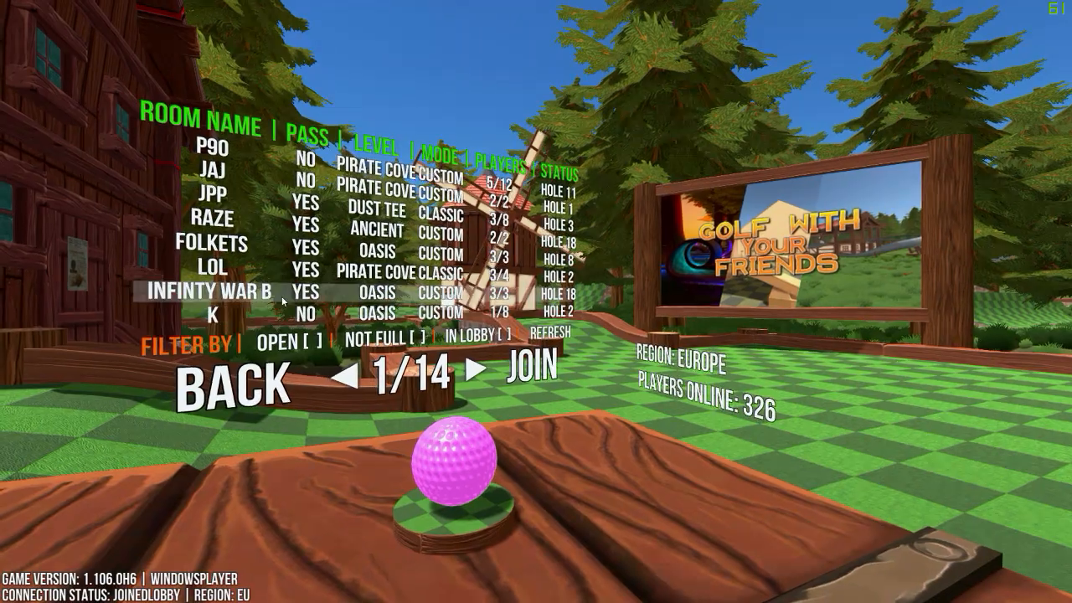